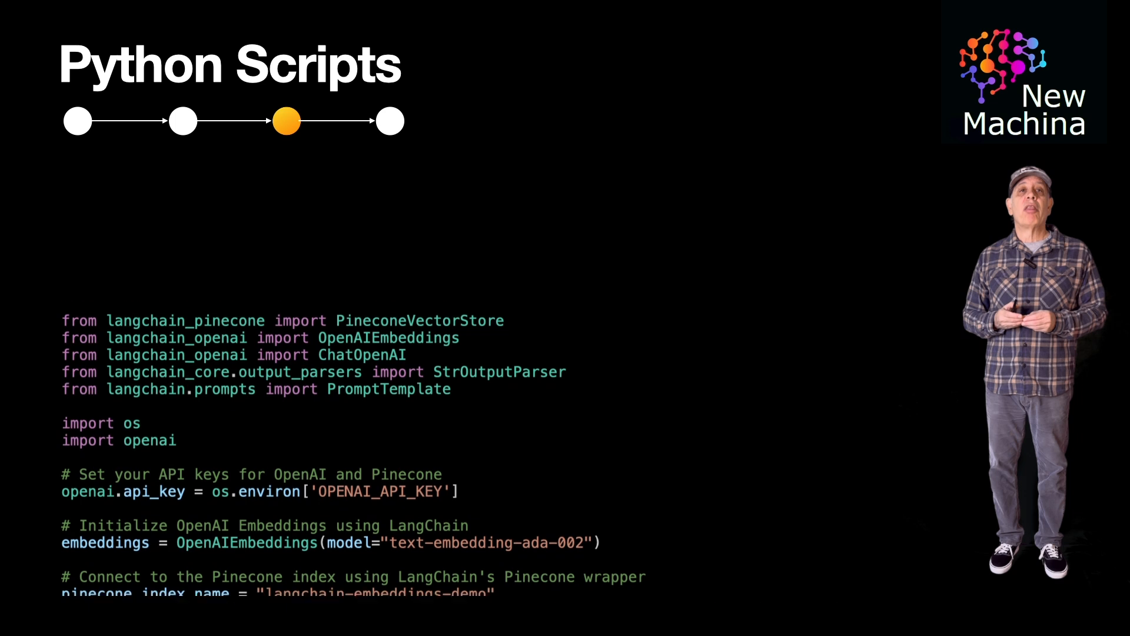
pyautogui.scroll(3)
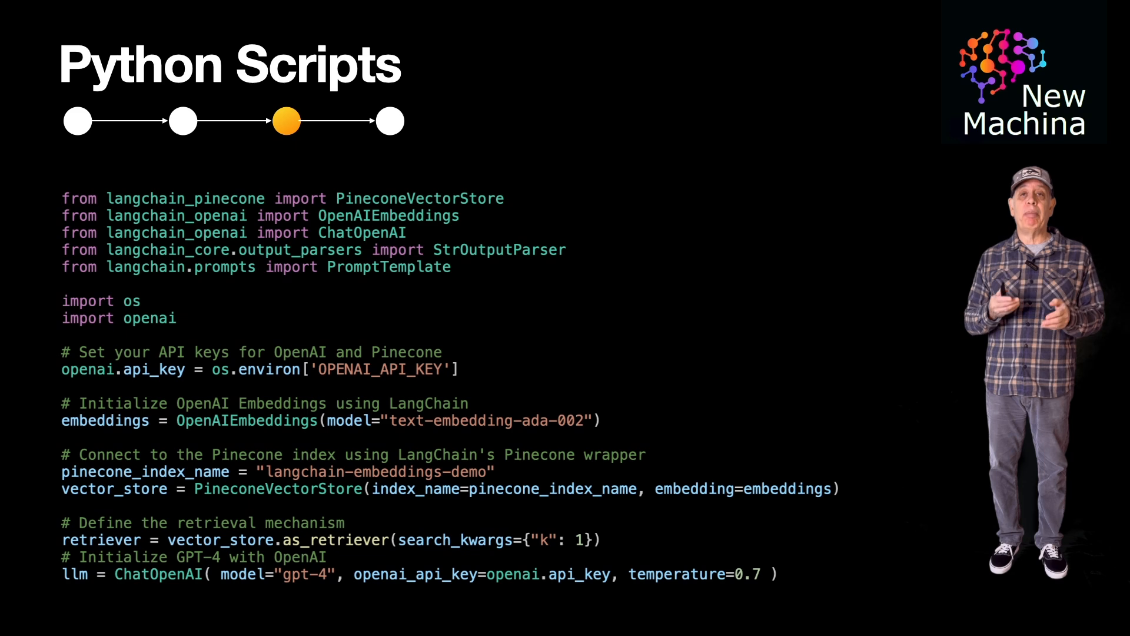
pyautogui.scroll(-3)
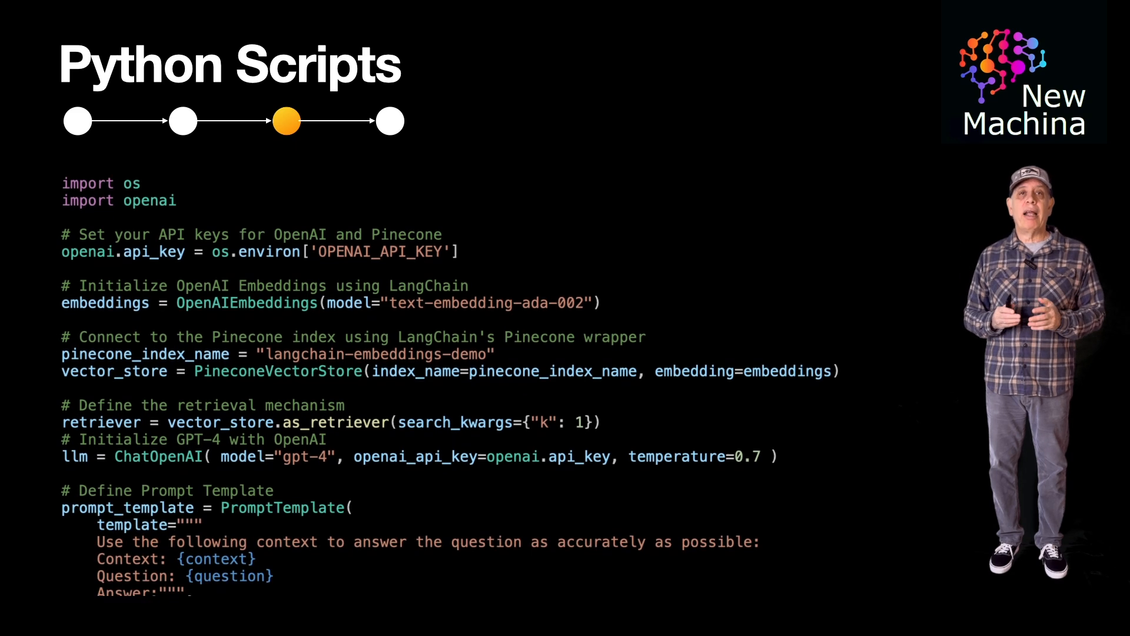
pyautogui.scroll(-3)
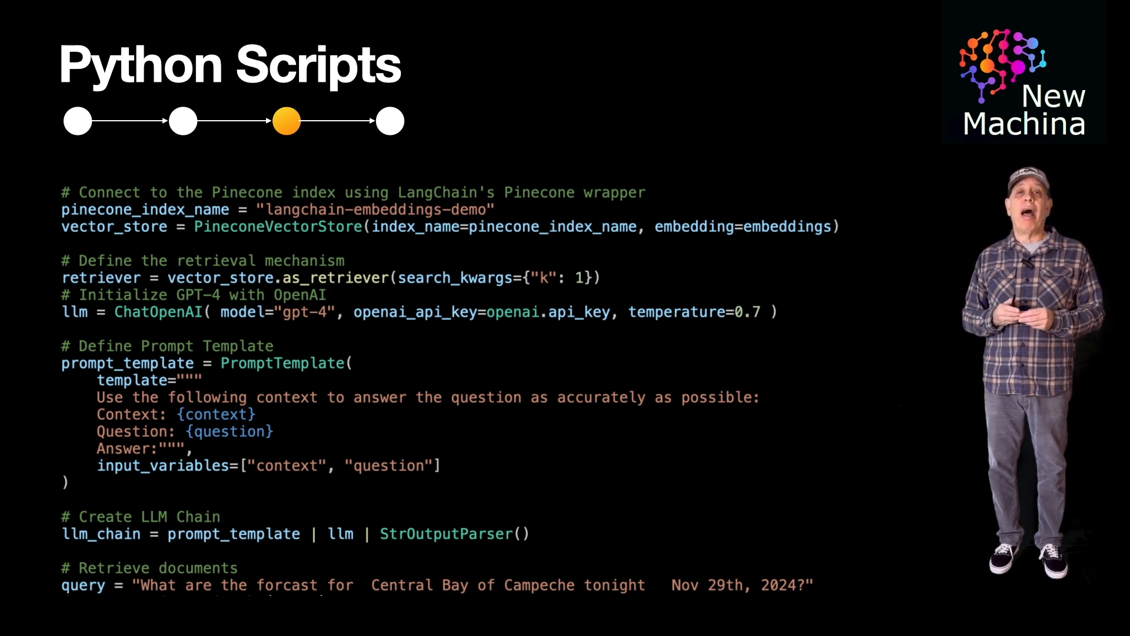
pyautogui.scroll(-3)
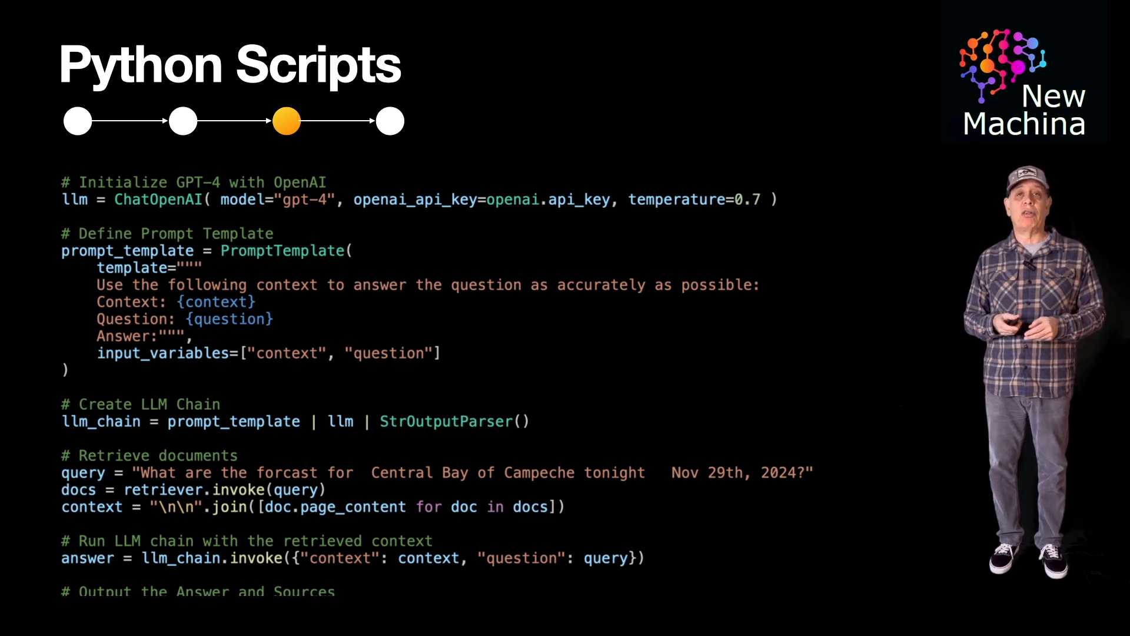
pyautogui.scroll(3)
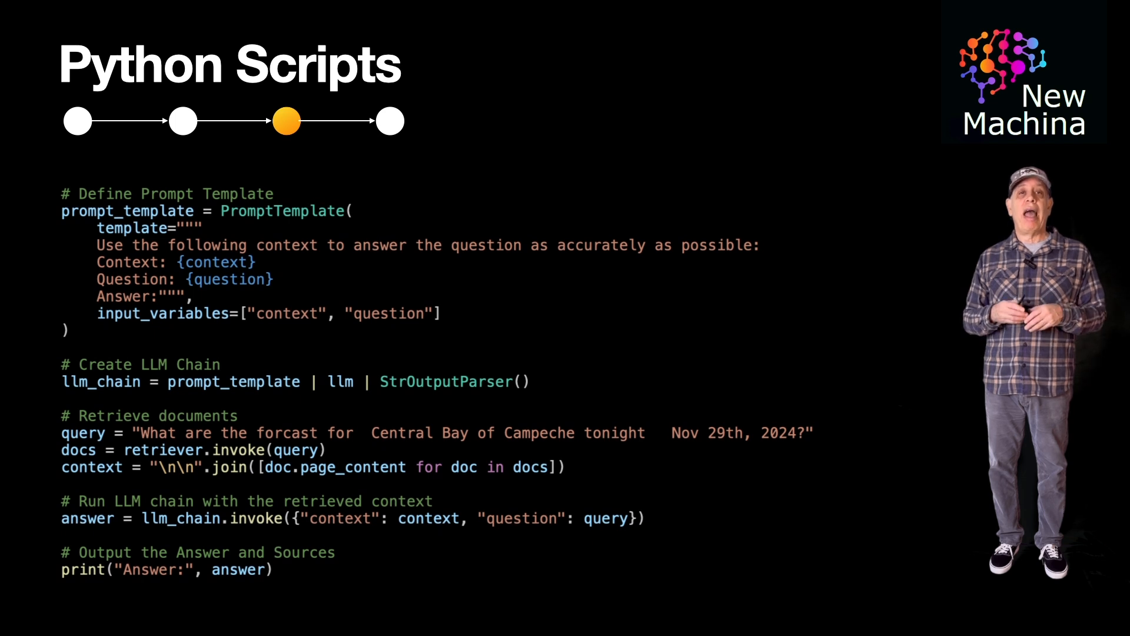